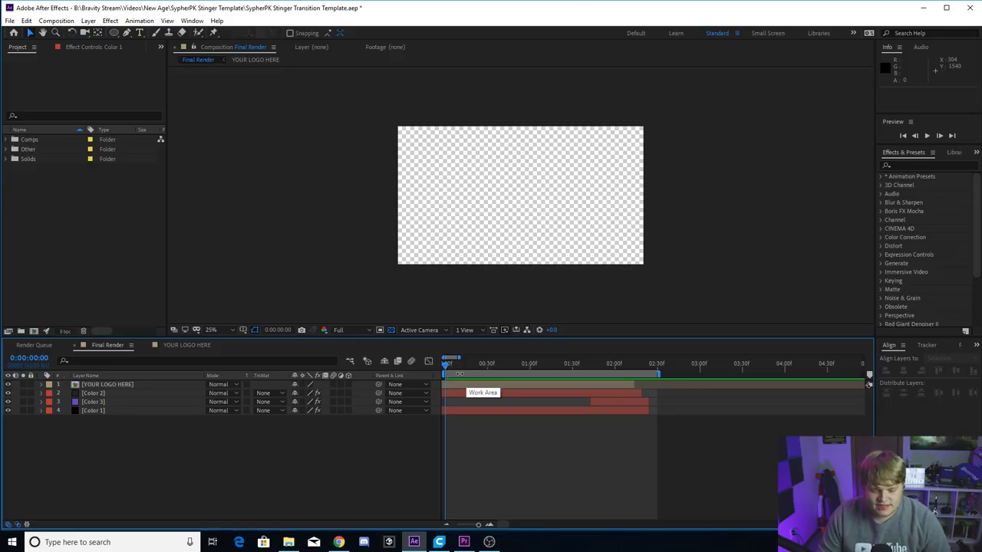
pyautogui.moveTo(429, 89)
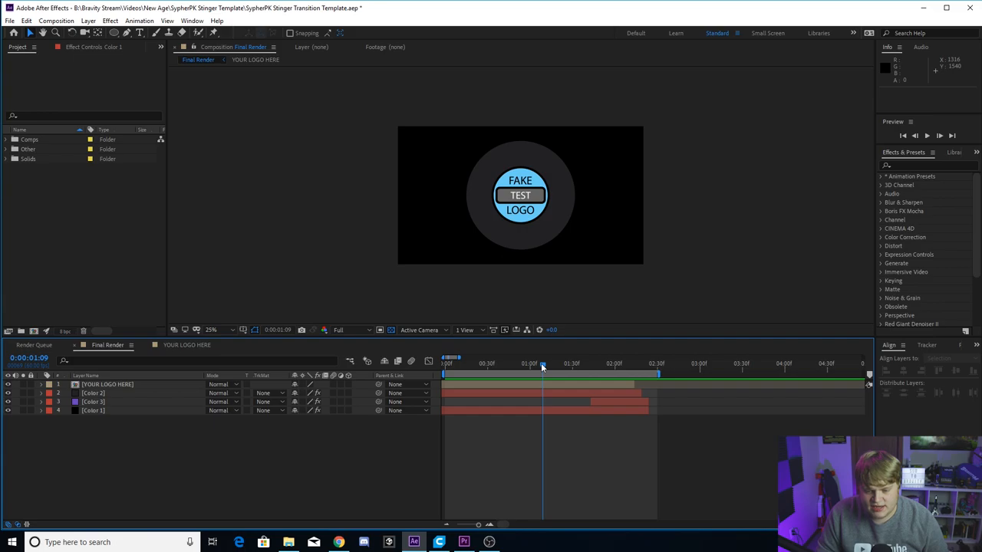
pyautogui.moveTo(540, 364)
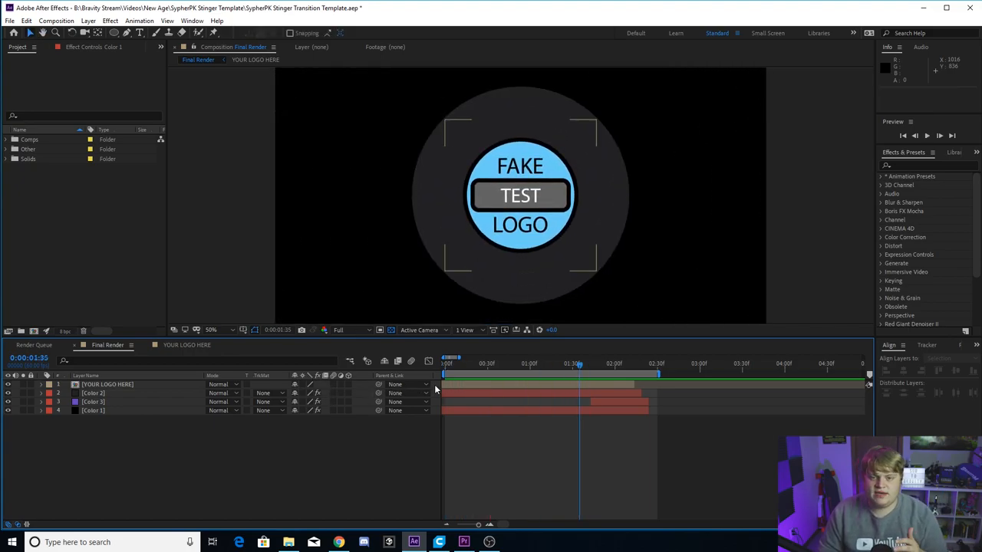
# Preview the transition from the start, then select the Color 1 layer to show its fill.
pyautogui.click(445, 363)
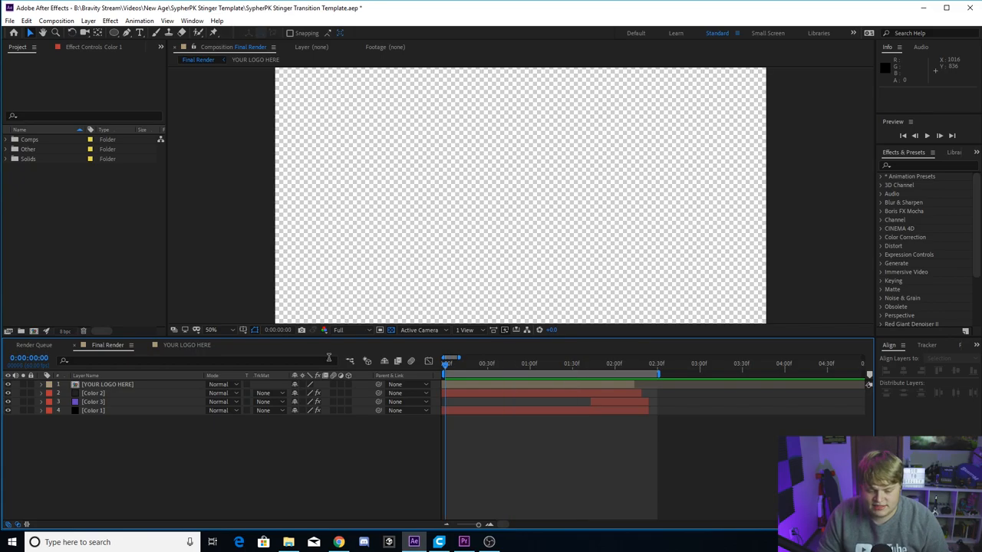
pyautogui.moveTo(445, 362); pyautogui.dragTo(585, 362)
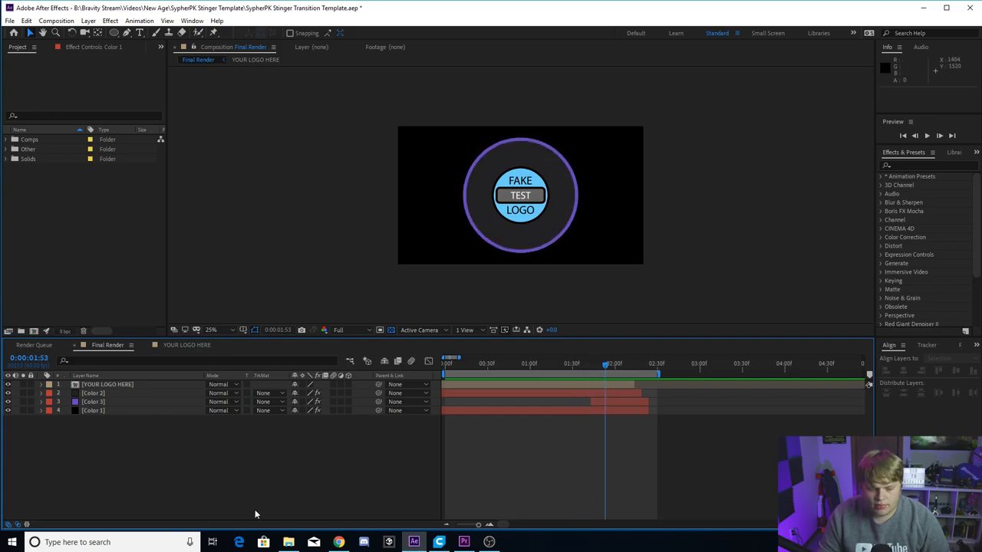
pyautogui.click(93, 411)
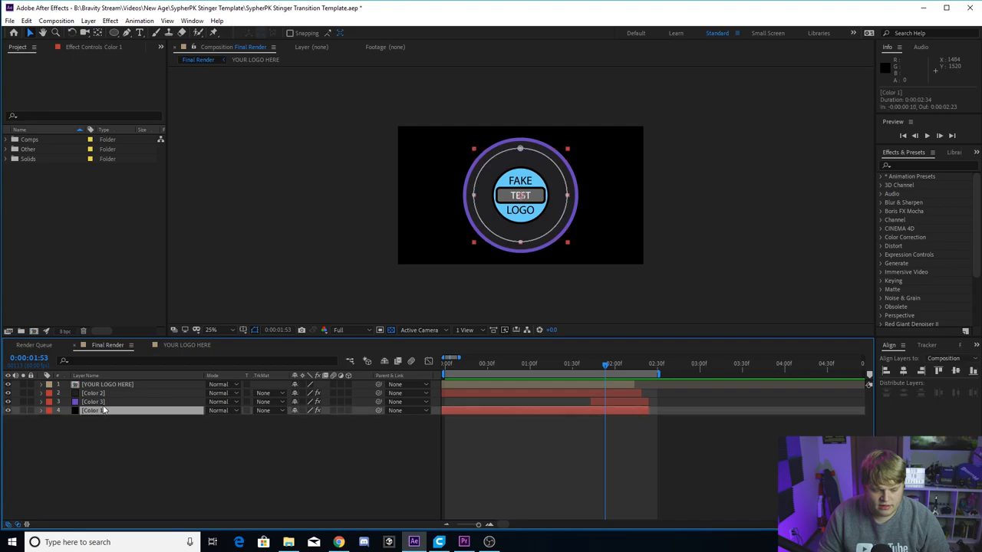
pyautogui.click(92, 411)
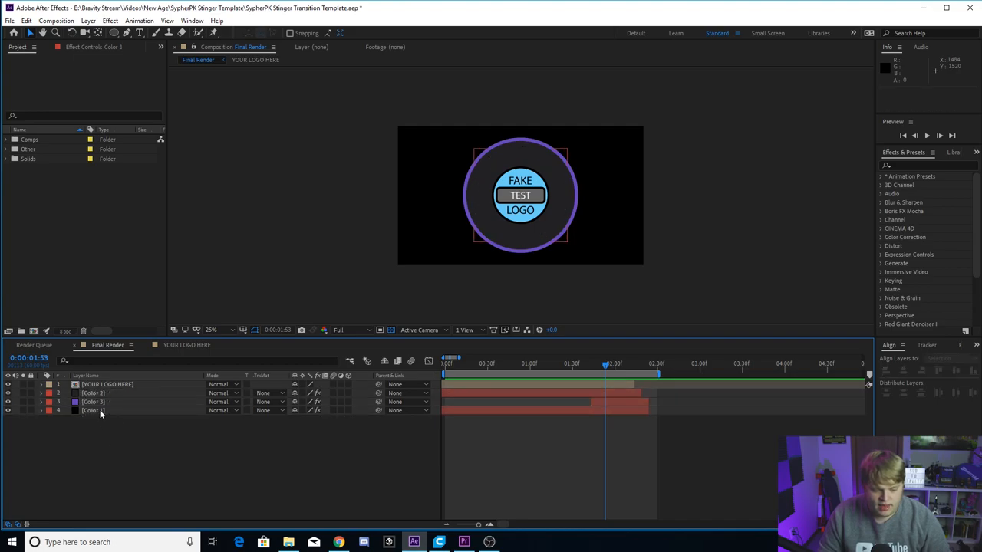
pyautogui.click(93, 411)
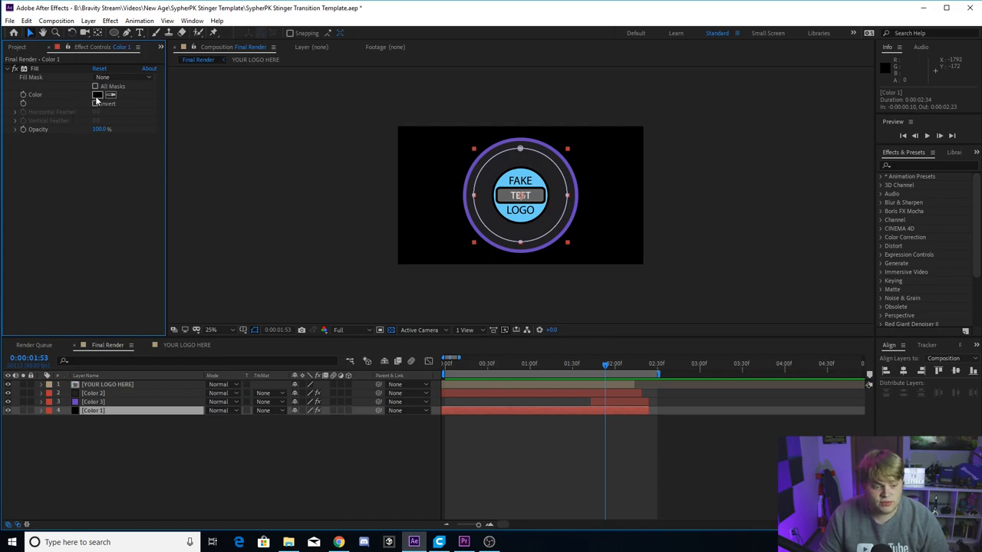
# Recolour the fills: Color 1 white, Color 2 light blue, Color 3 yellow.
pyautogui.click(98, 94)
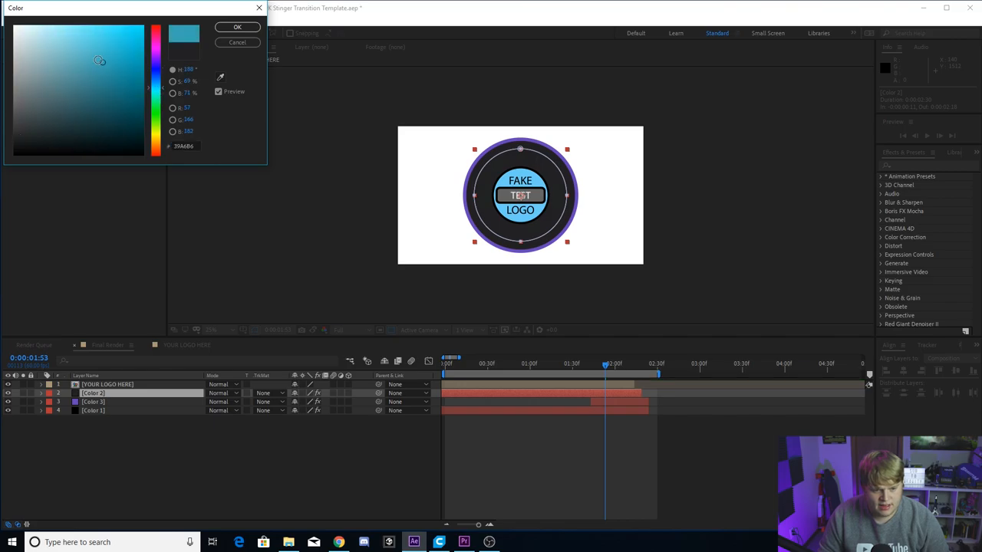
pyautogui.click(237, 27)
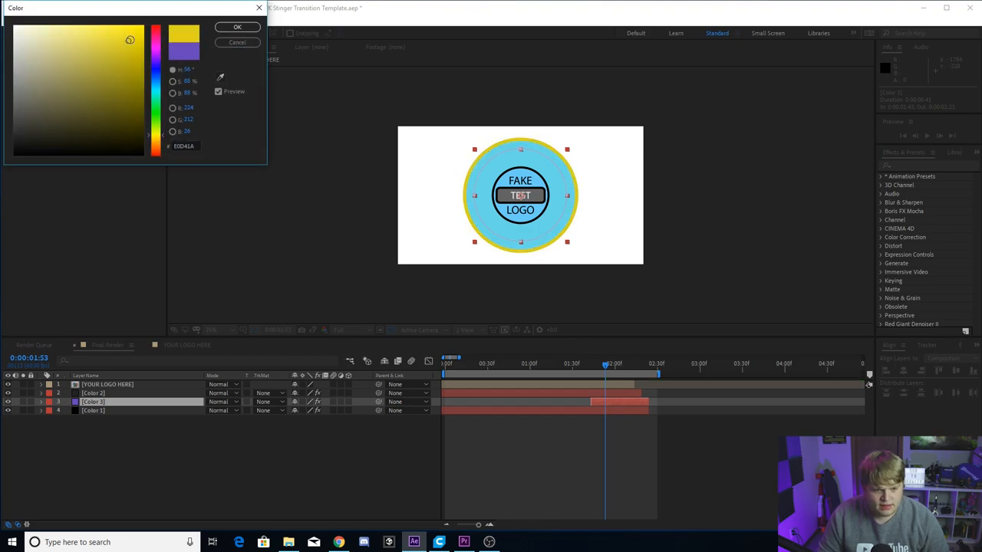
pyautogui.click(237, 26)
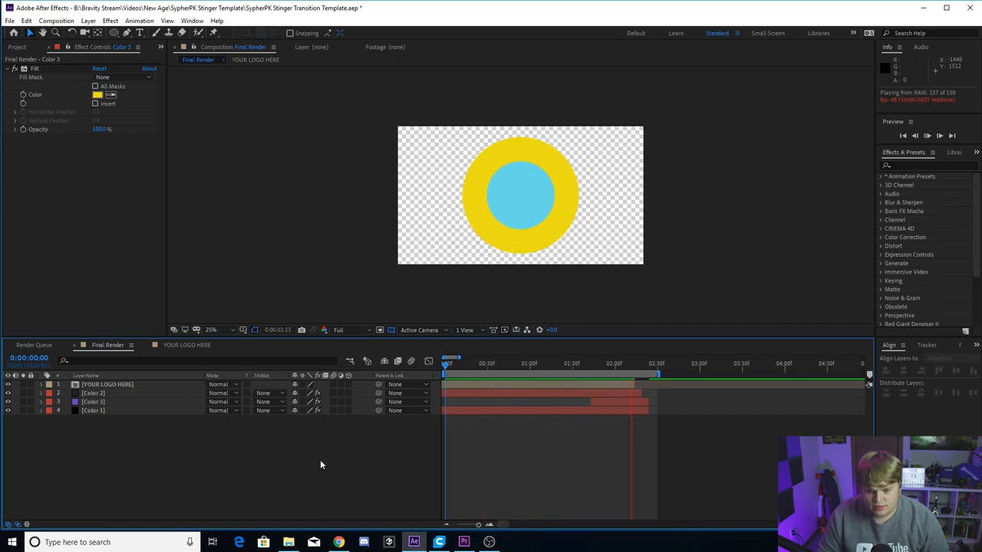
pyautogui.moveTo(447, 364); pyautogui.dragTo(474, 363)
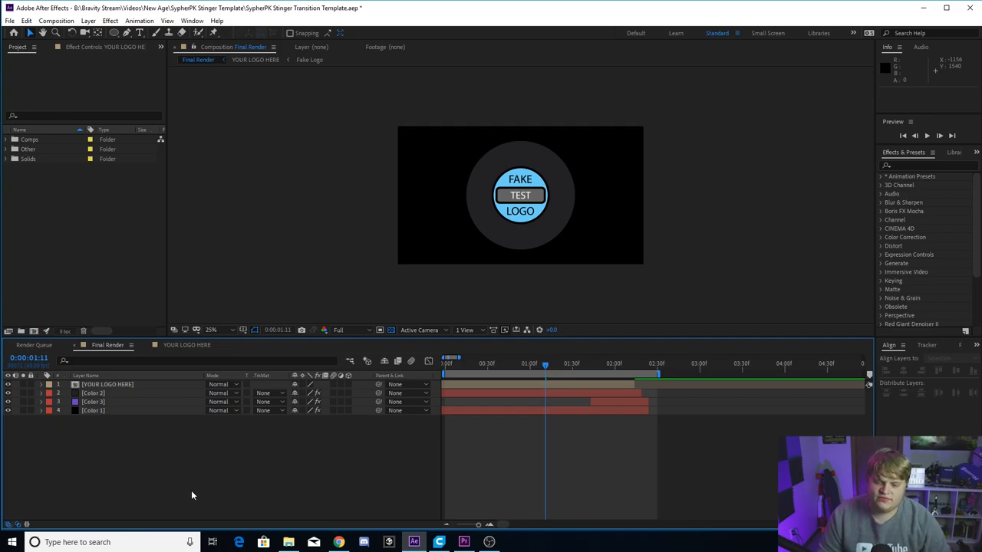
pyautogui.click(107, 384)
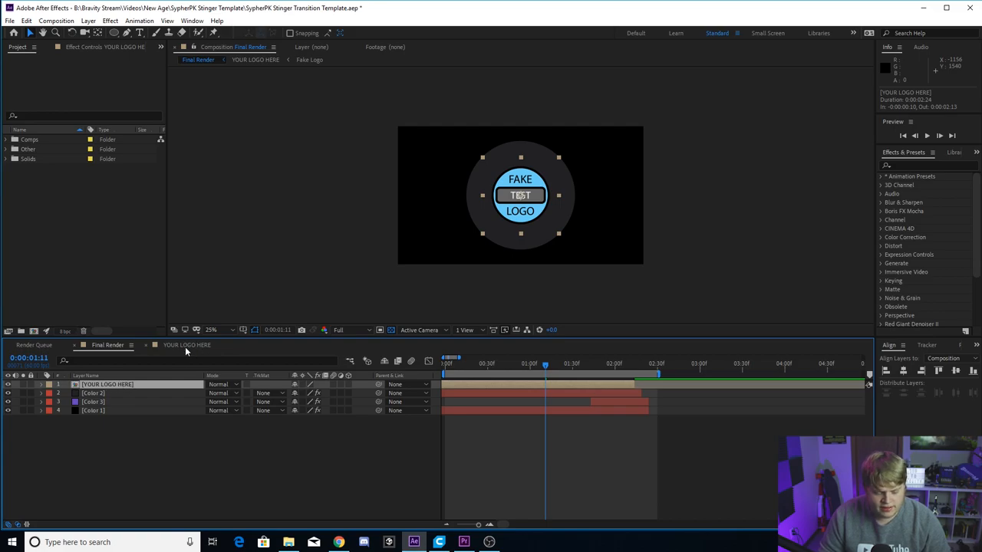
# Re-add the Fake Logo layer in YOUR LOGO HERE, then return to Final Render.
pyautogui.click(186, 345)
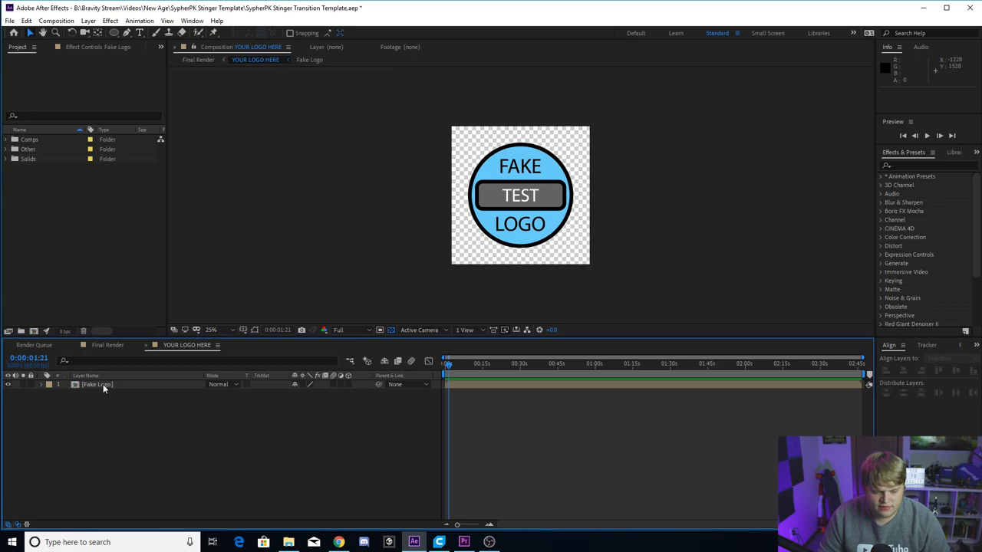
pyautogui.click(7, 385)
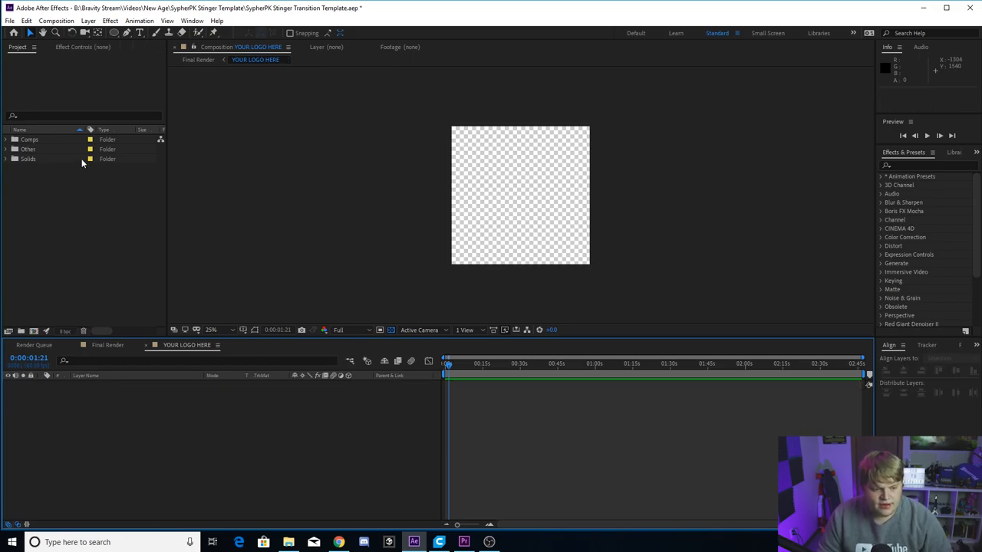
pyautogui.click(7, 149)
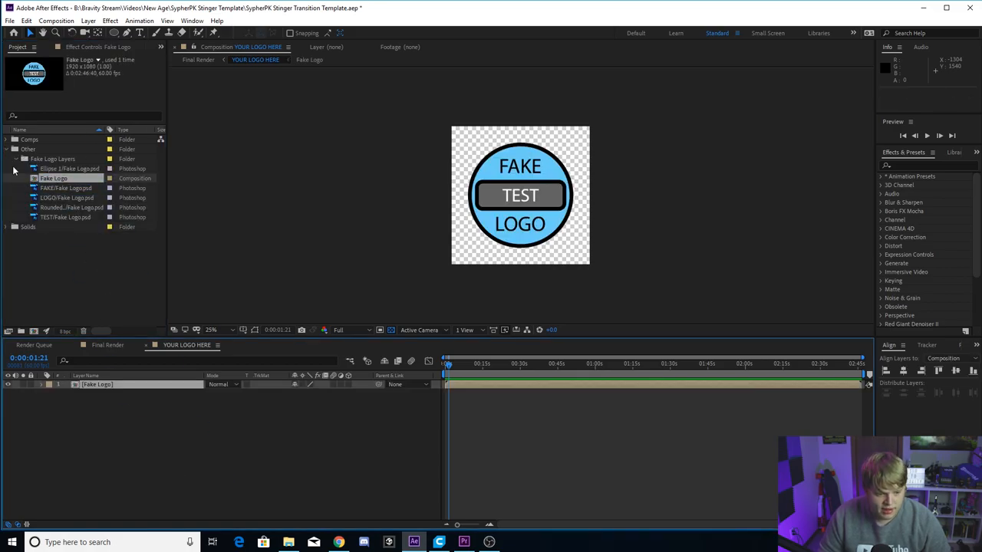
pyautogui.click(6, 149)
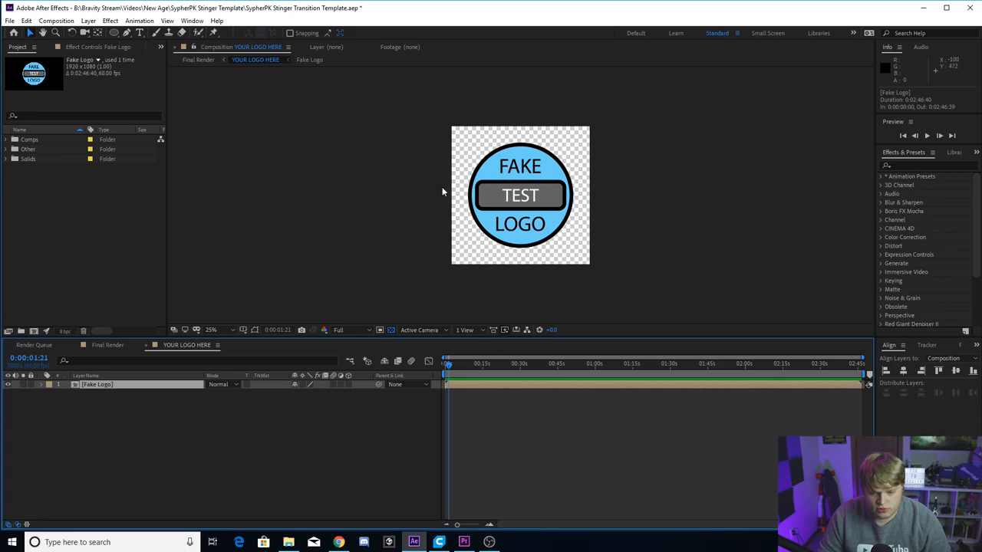
pyautogui.click(520, 196)
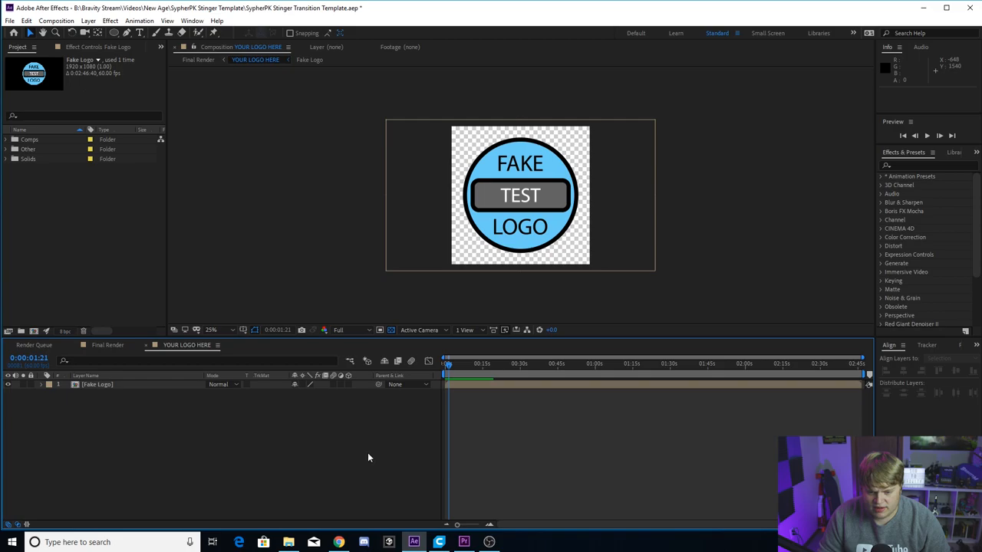
pyautogui.click(107, 344)
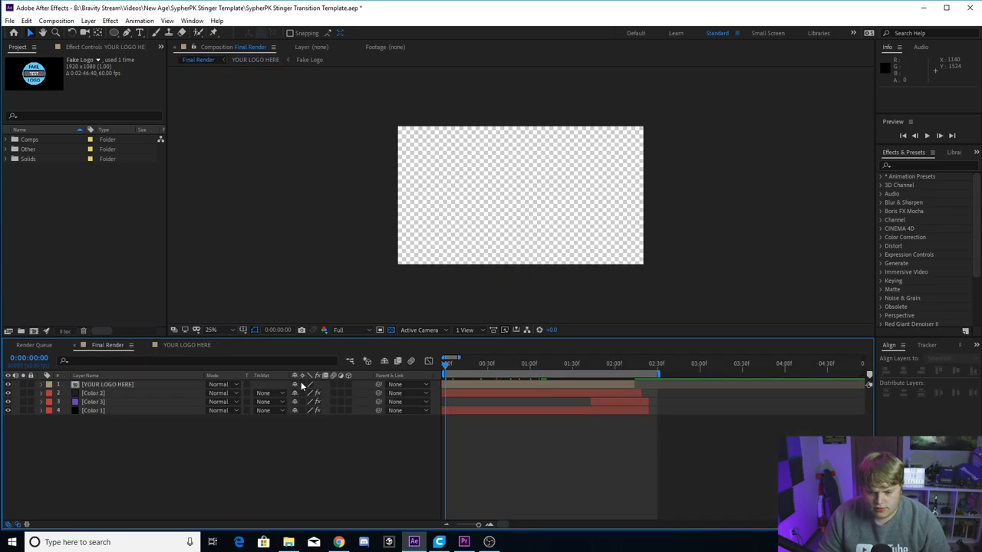
# Preview the transition with the new logo and extend the work area to the animation's end.
pyautogui.click(559, 363)
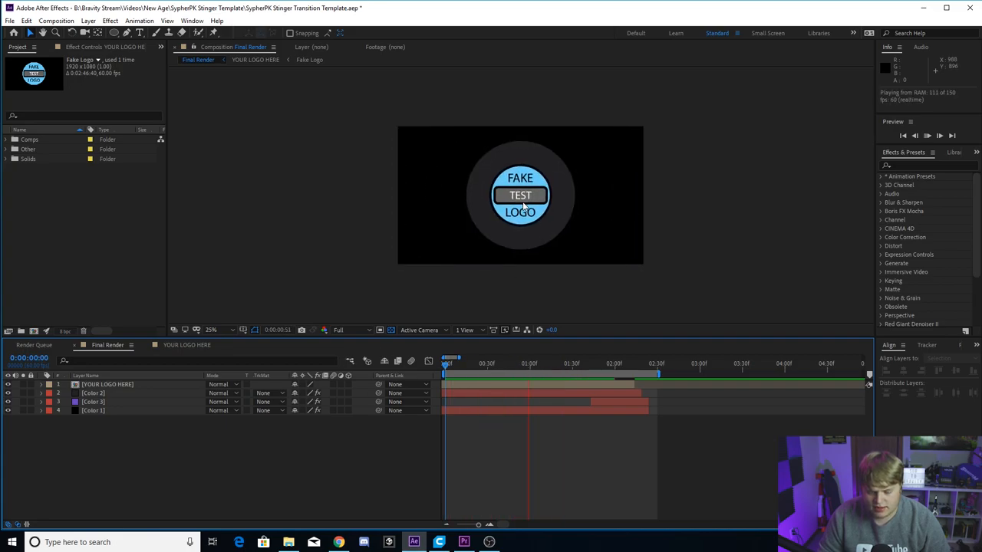
pyautogui.click(560, 362)
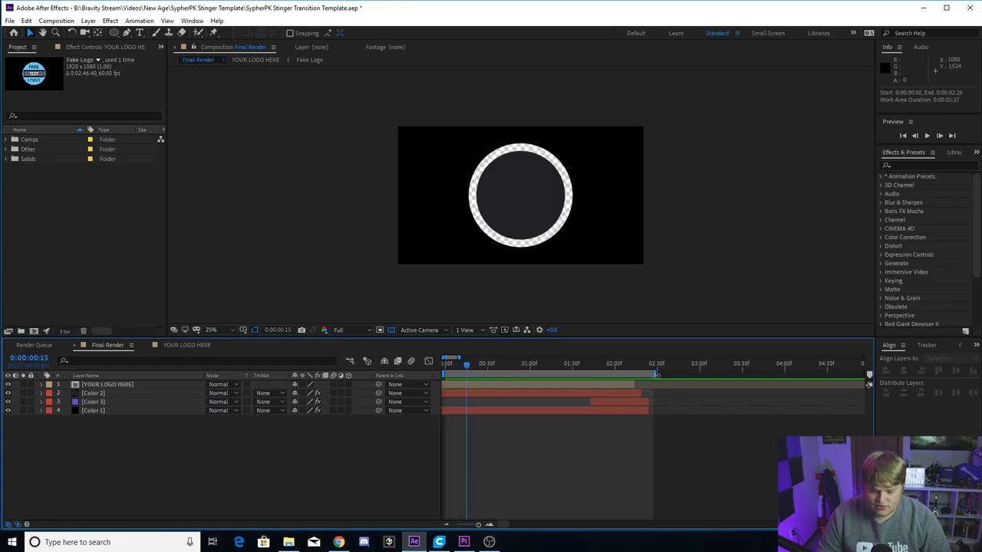
pyautogui.moveTo(466, 364); pyautogui.dragTo(492, 363)
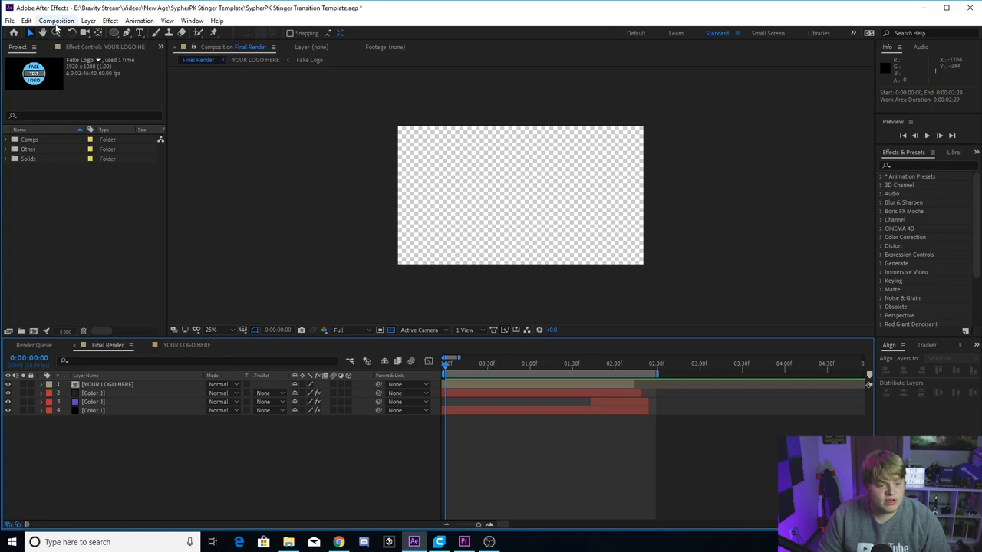
# Add Final Render to the render queue and open its Lossless output module settings.
pyautogui.click(55, 21)
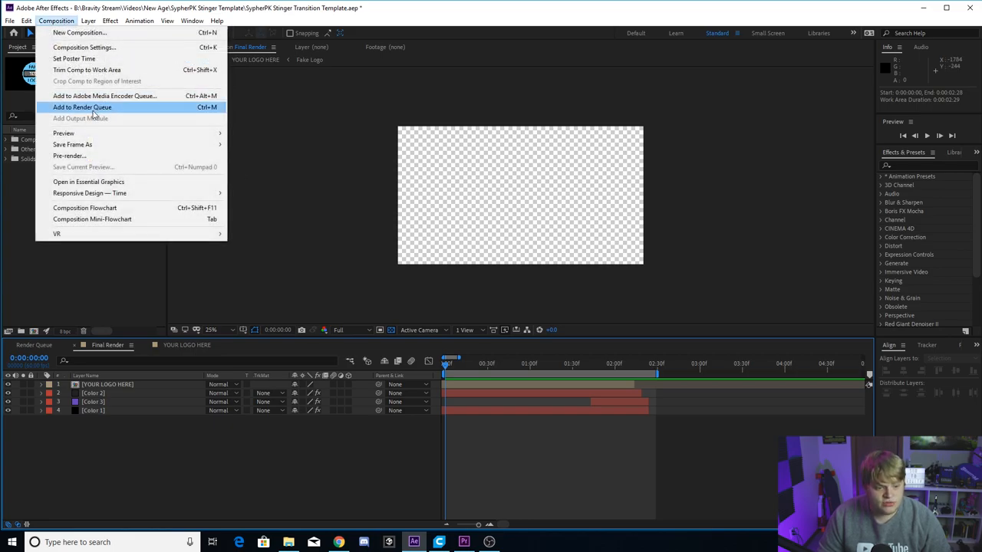
pyautogui.click(83, 107)
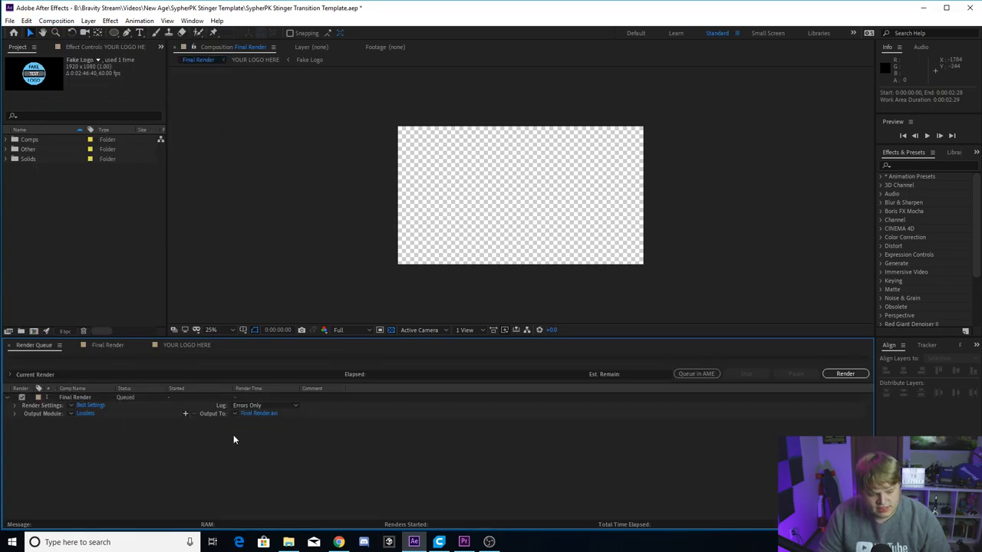
pyautogui.moveTo(129, 441)
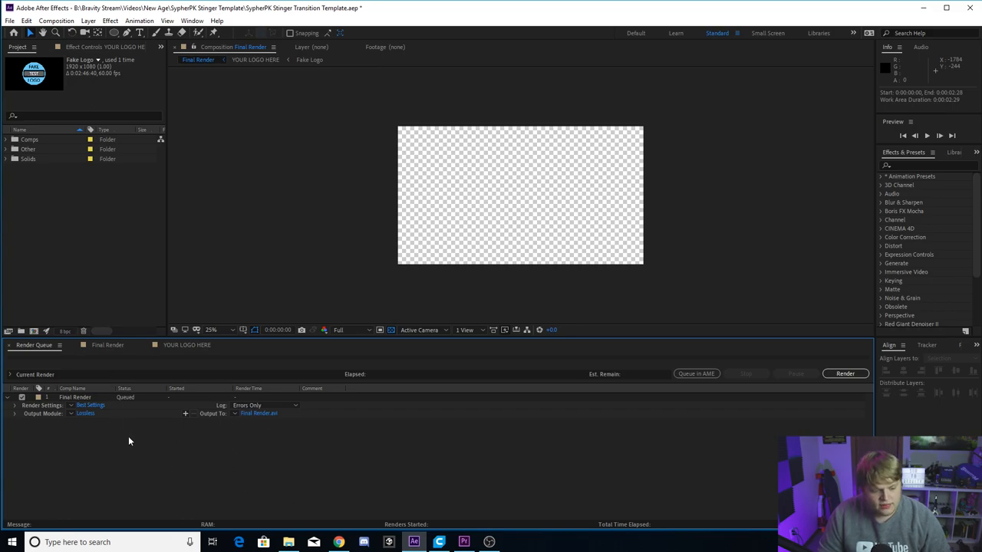
pyautogui.moveTo(88, 423)
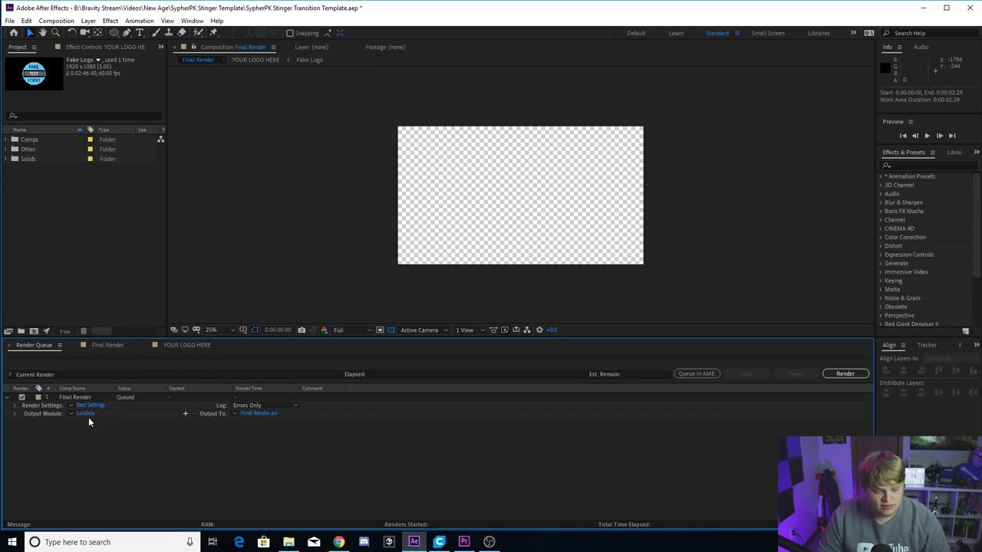
pyautogui.click(85, 413)
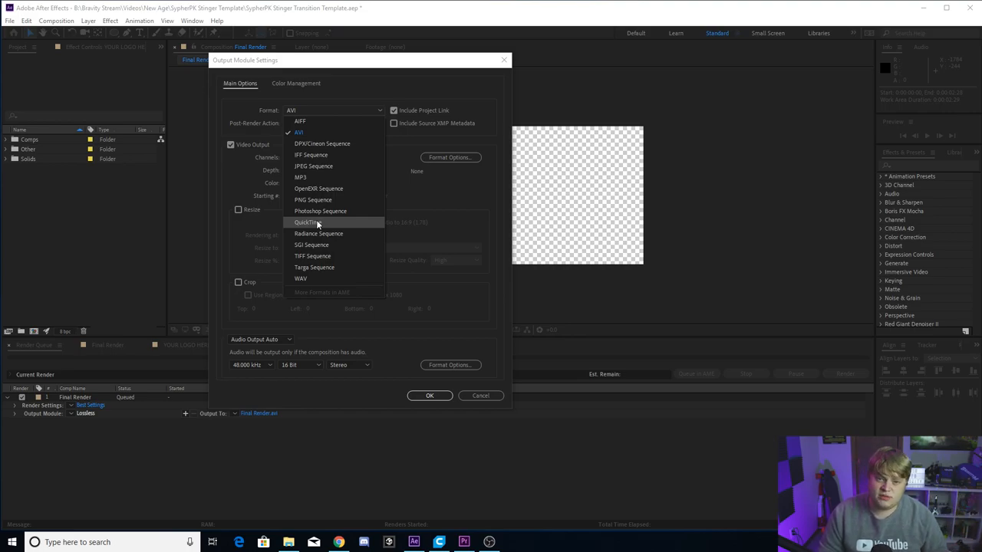
# Set the output module to QuickTime with RGB + Alpha channels, saving Final Render.mov.
pyautogui.click(306, 222)
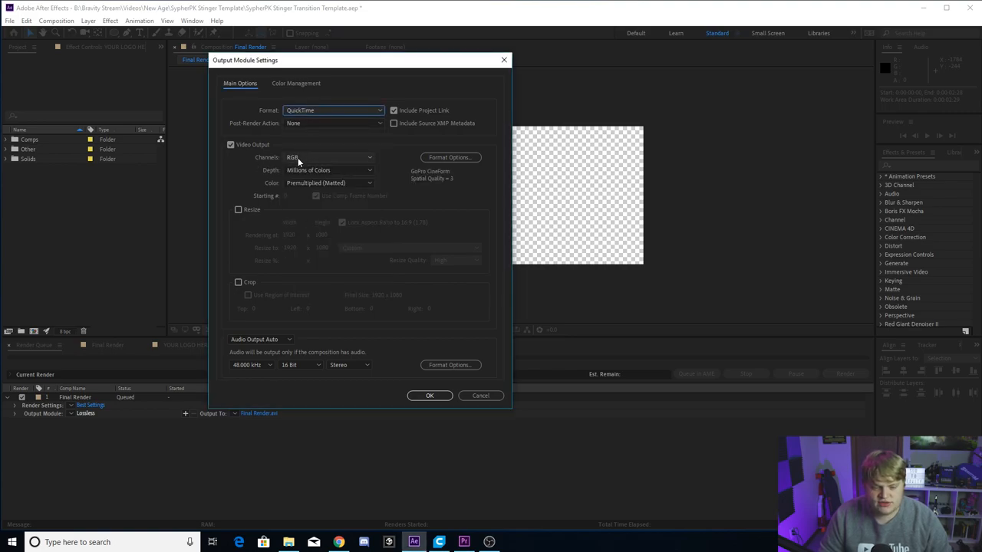
pyautogui.click(329, 158)
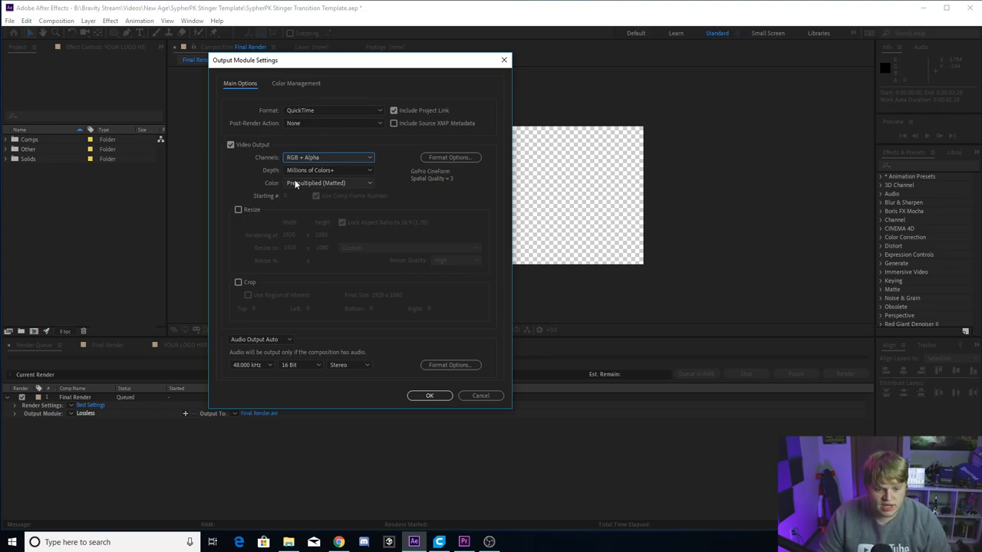
pyautogui.moveTo(430, 396)
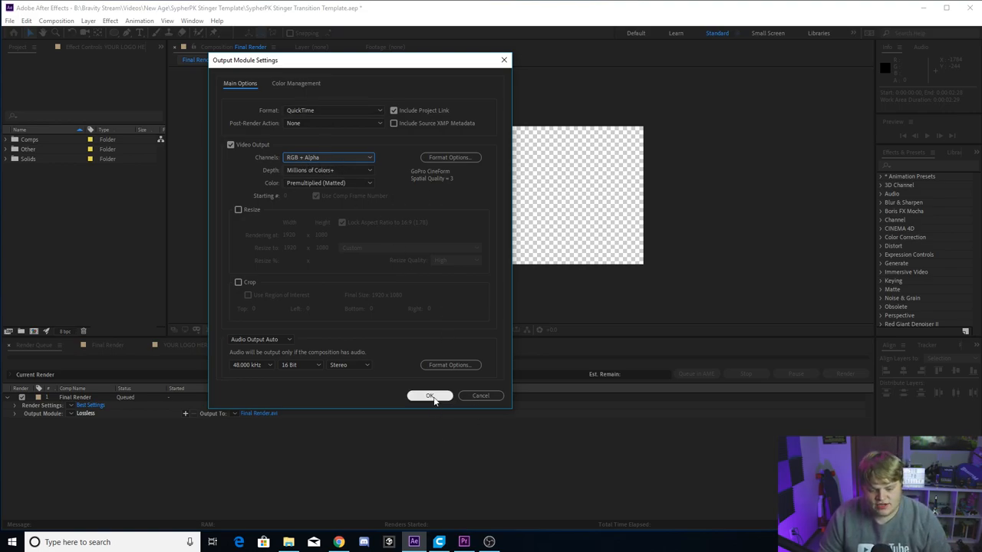
pyautogui.click(429, 396)
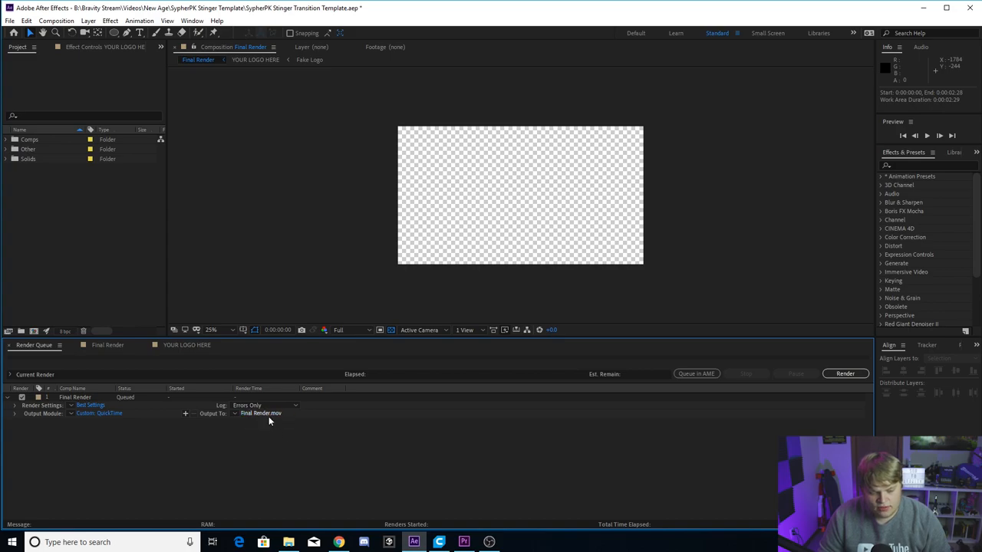
pyautogui.moveTo(285, 458)
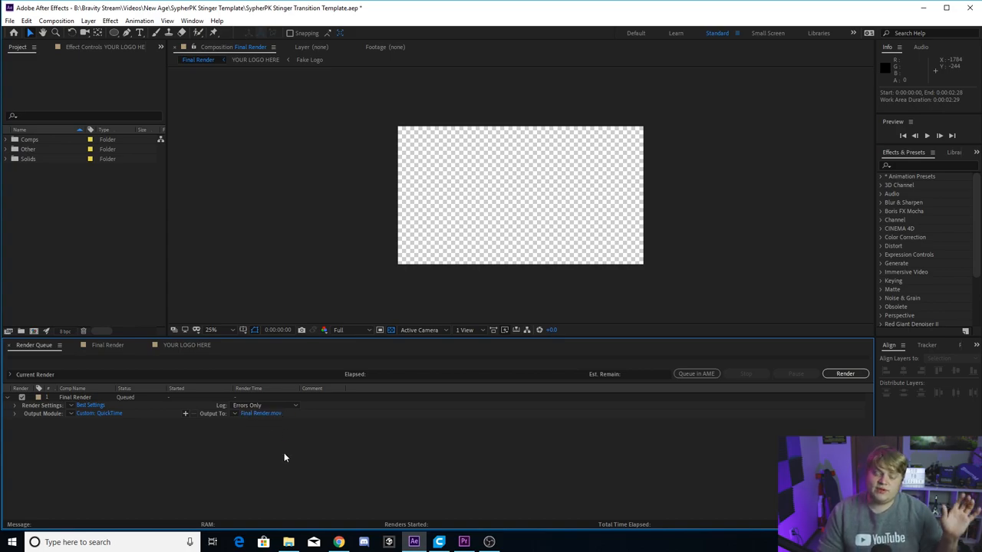
pyautogui.moveTo(291, 467)
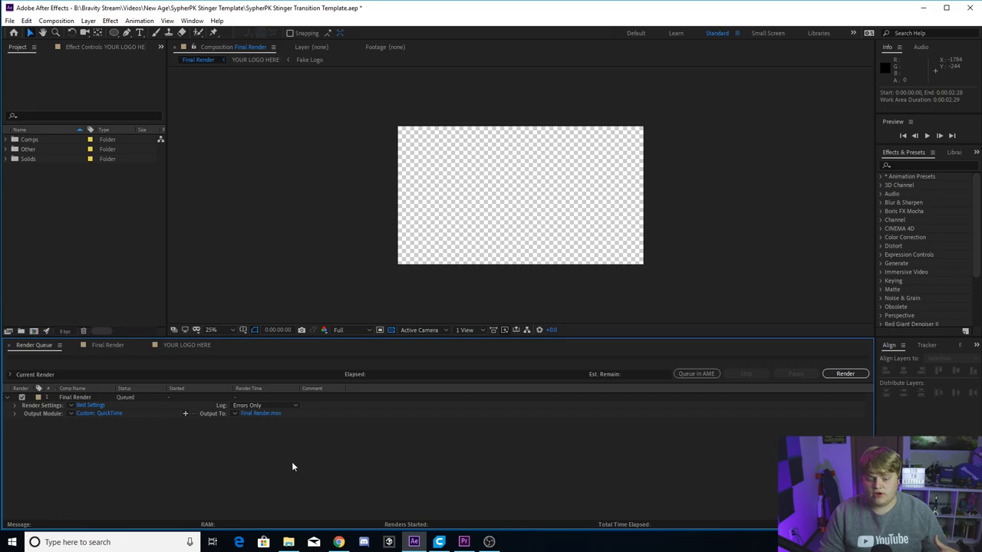
pyautogui.moveTo(476, 443)
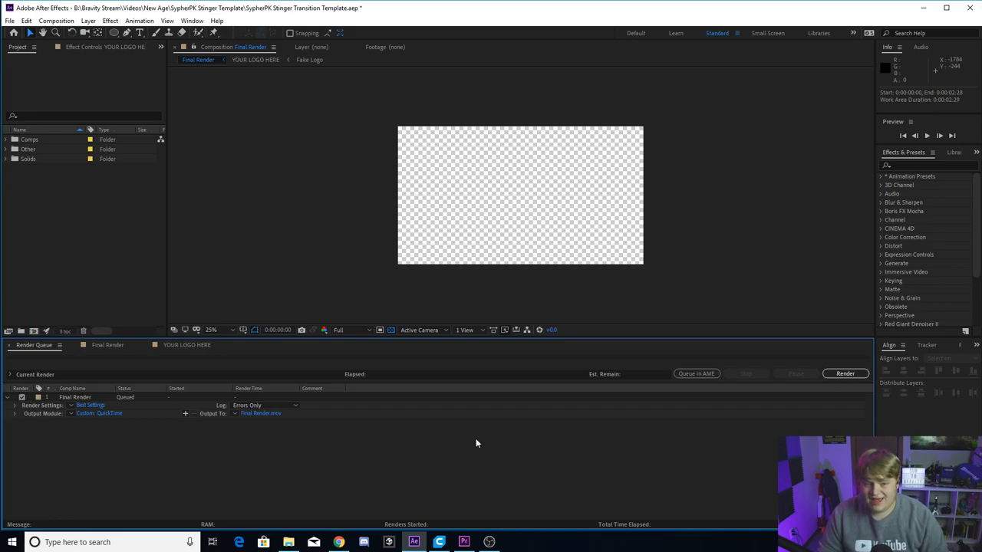